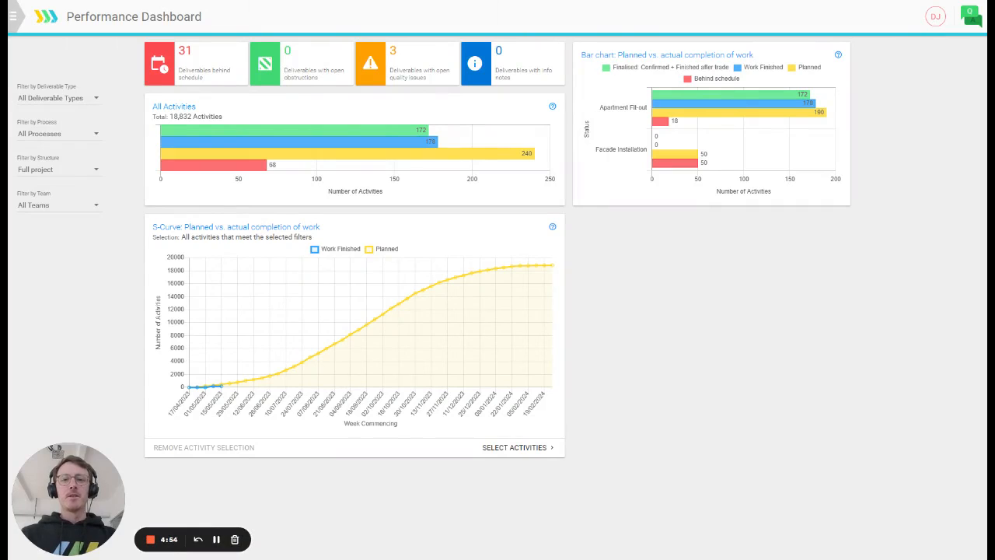
mouse_move(224, 131)
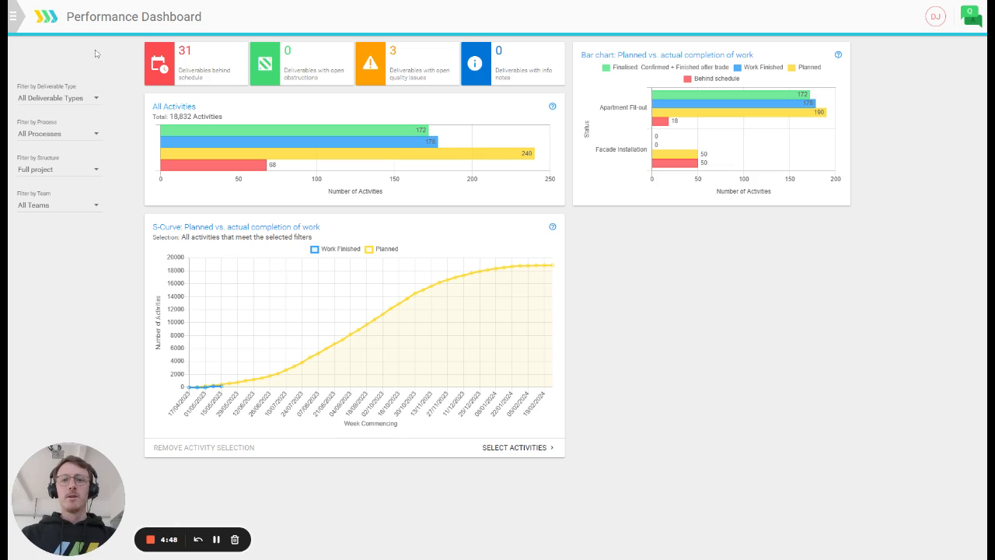
mouse_move(72, 50)
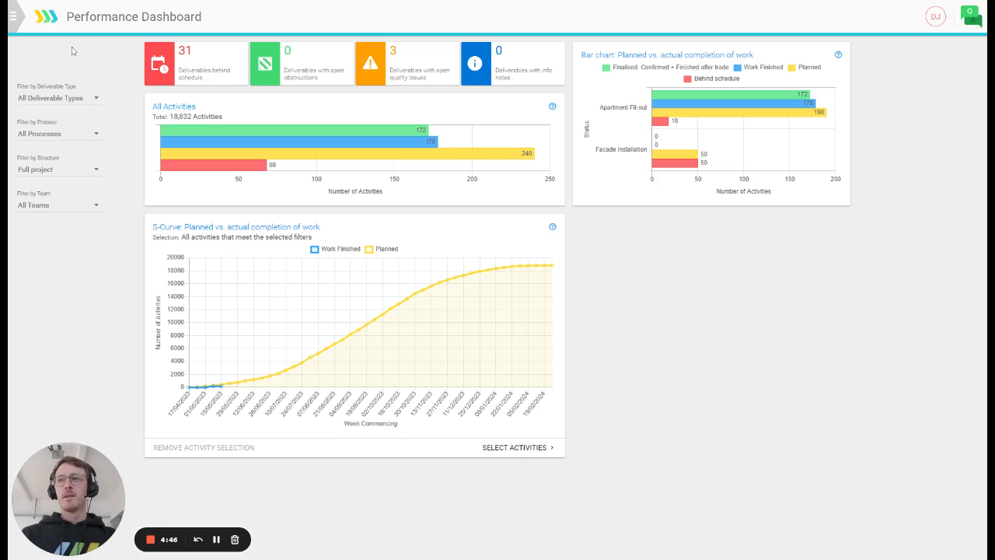
mouse_move(29, 31)
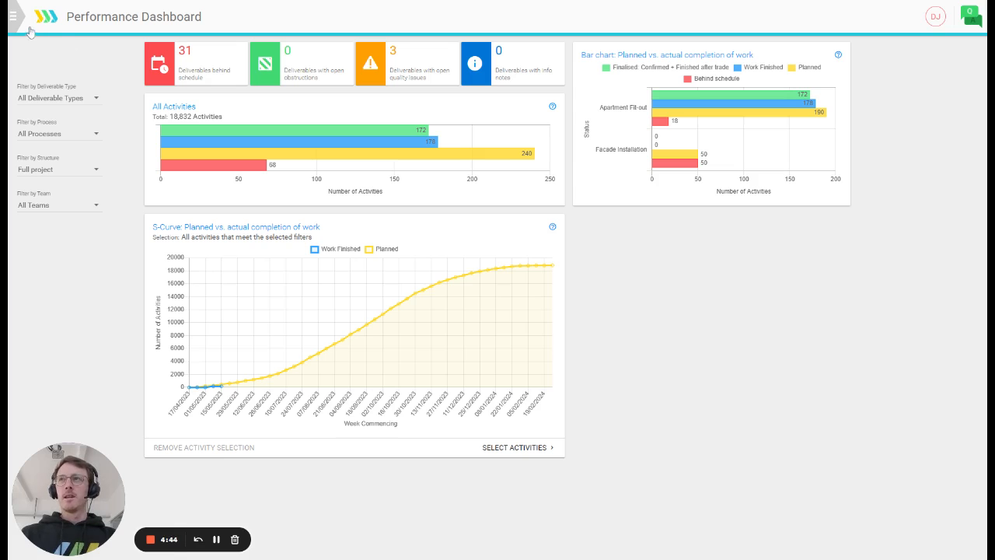
- Show the Tracker Video Project's navigation menu listing dashboards, trackers and setup pages
left_click(19, 16)
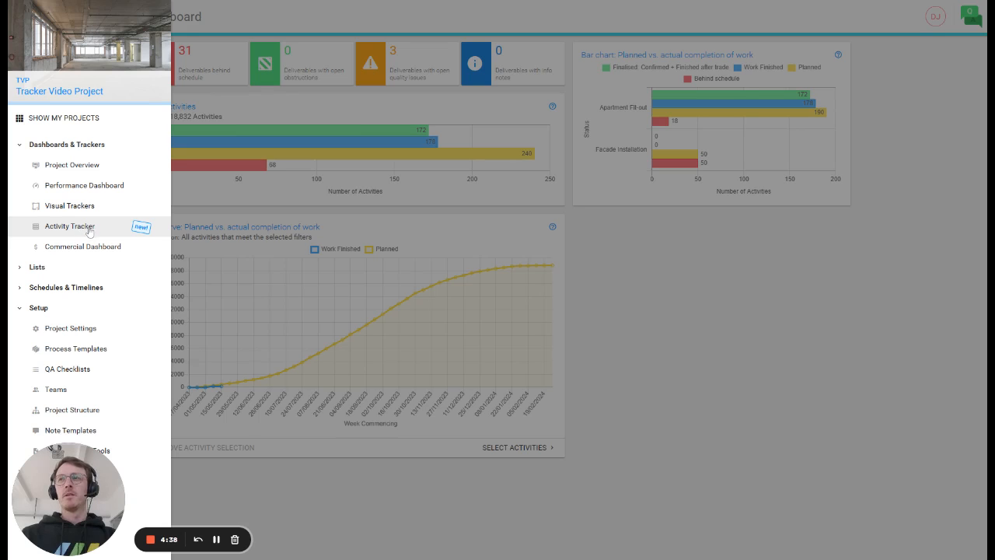
mouse_move(86, 231)
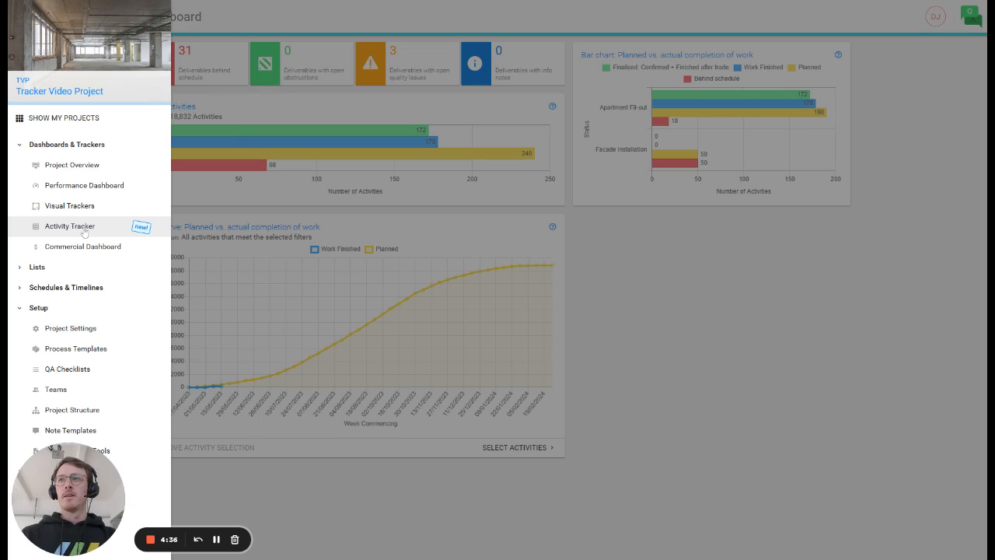
- Switch to the Activity Tracker grid of Apartment Fit-out and Facade Installation activities
left_click(68, 227)
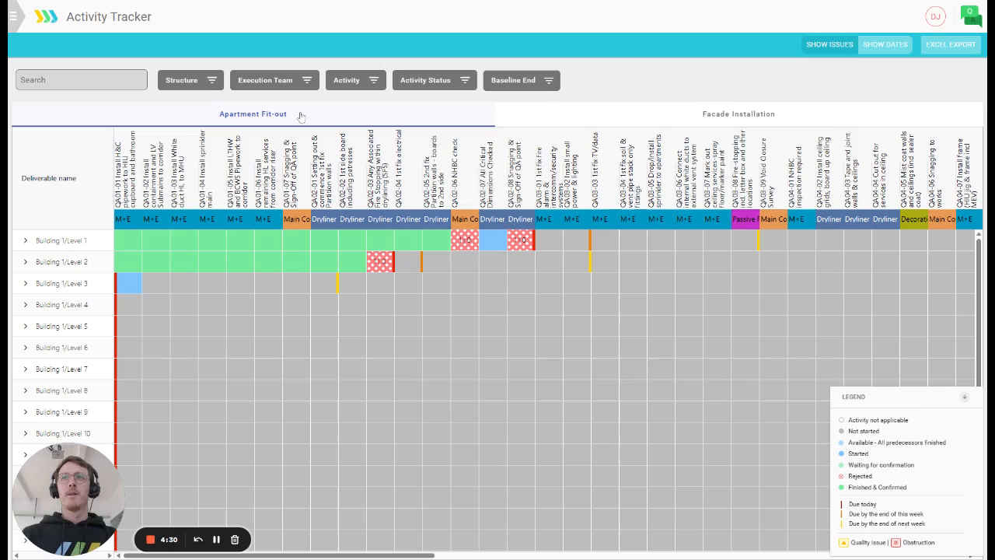
mouse_move(528, 118)
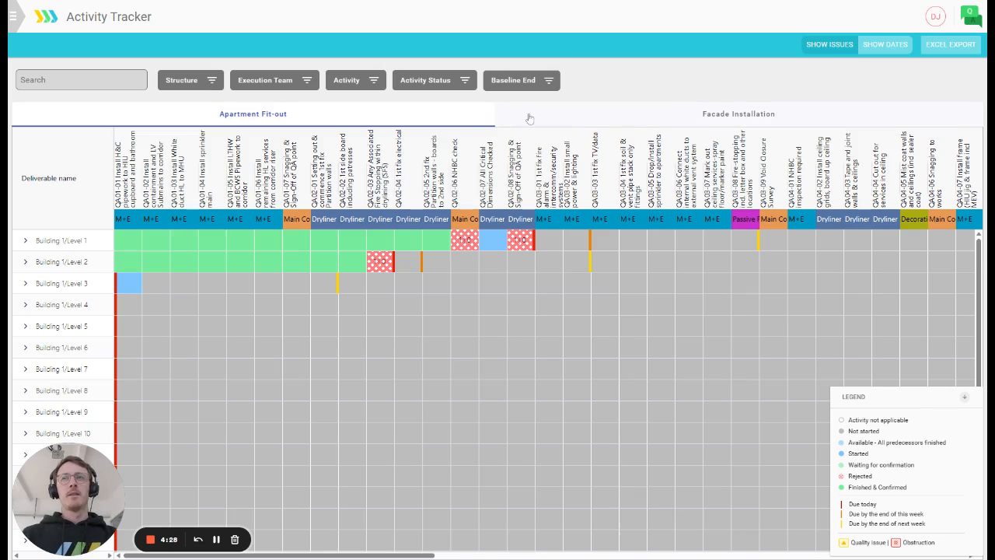
mouse_move(339, 122)
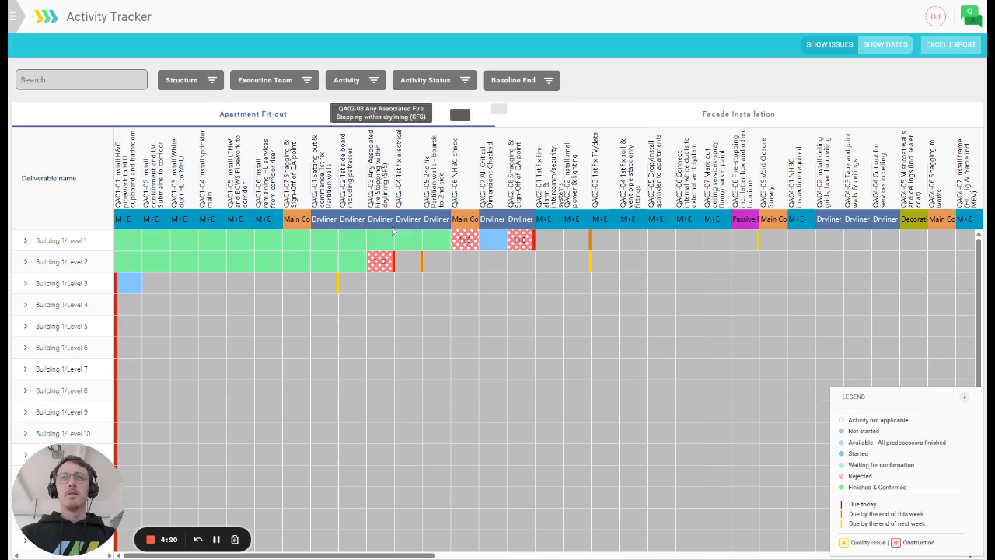
mouse_move(62, 261)
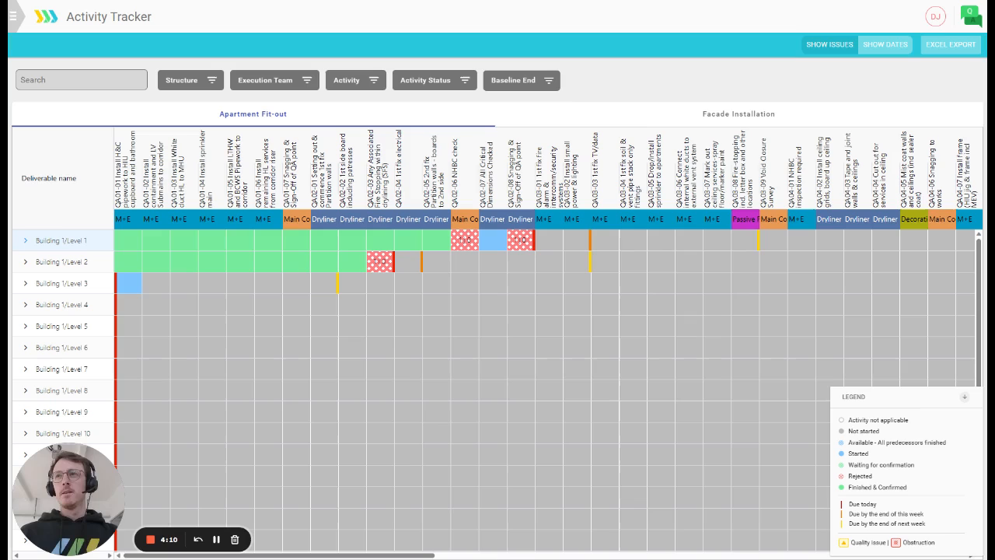
- Expand Building 1/Level 1 to reveal each apartment's activity progress rows
left_click(25, 239)
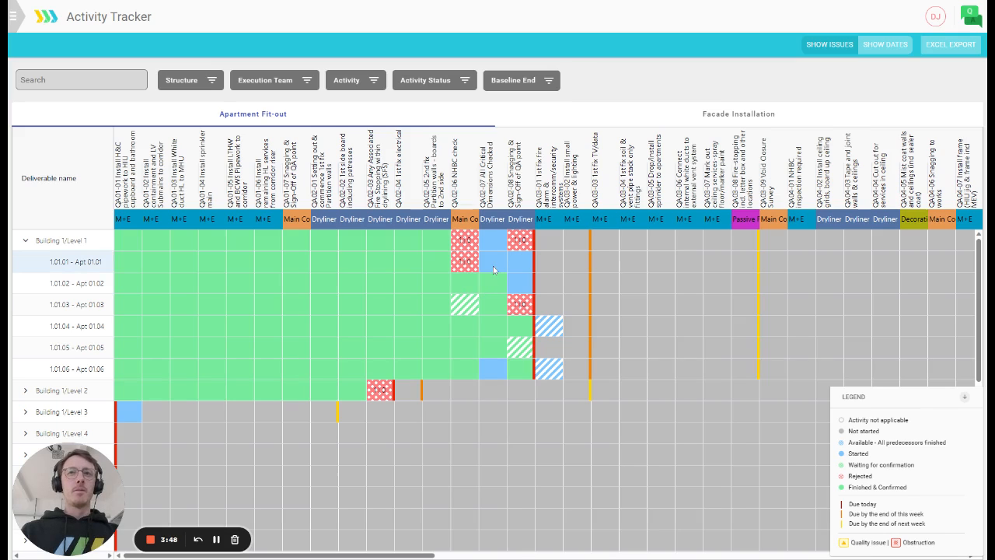
mouse_move(491, 271)
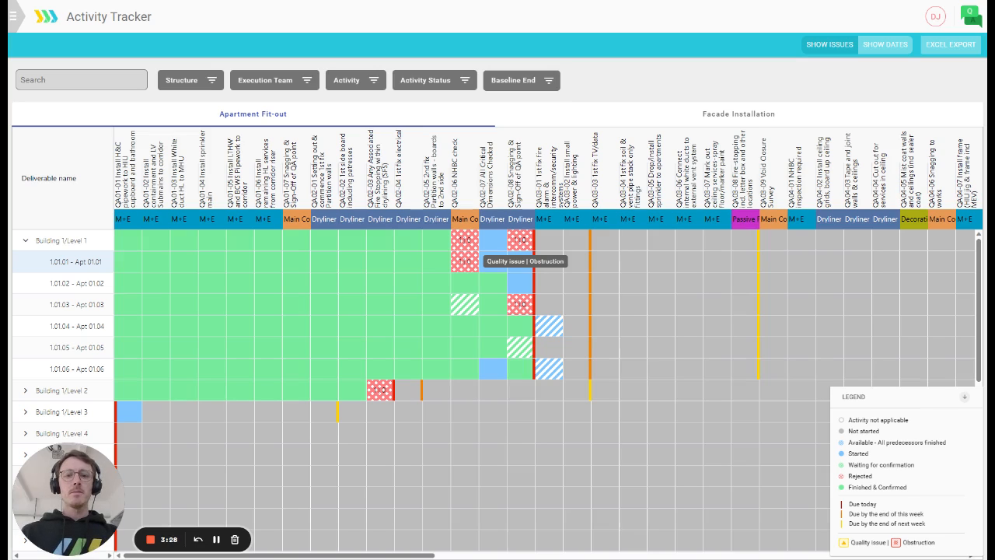
mouse_move(547, 250)
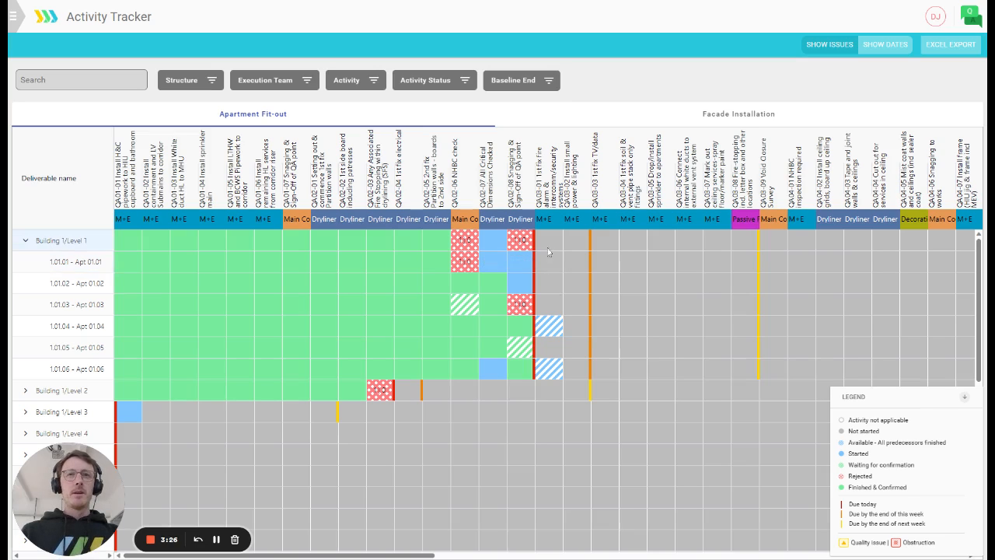
mouse_move(541, 241)
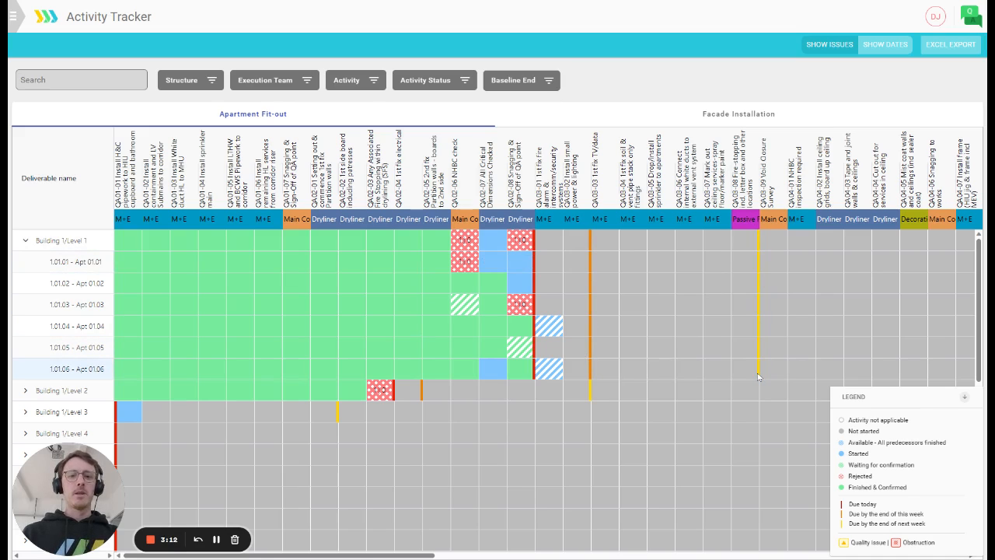
mouse_move(765, 359)
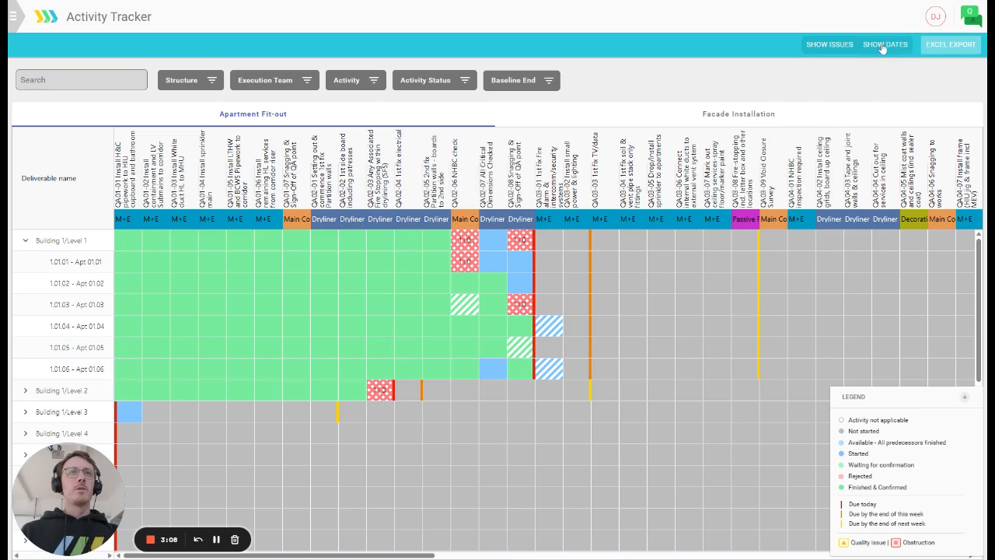
- Toggle Show Dates so the grid reloads with Building 1/Level 1 collapsed to one row
left_click(883, 44)
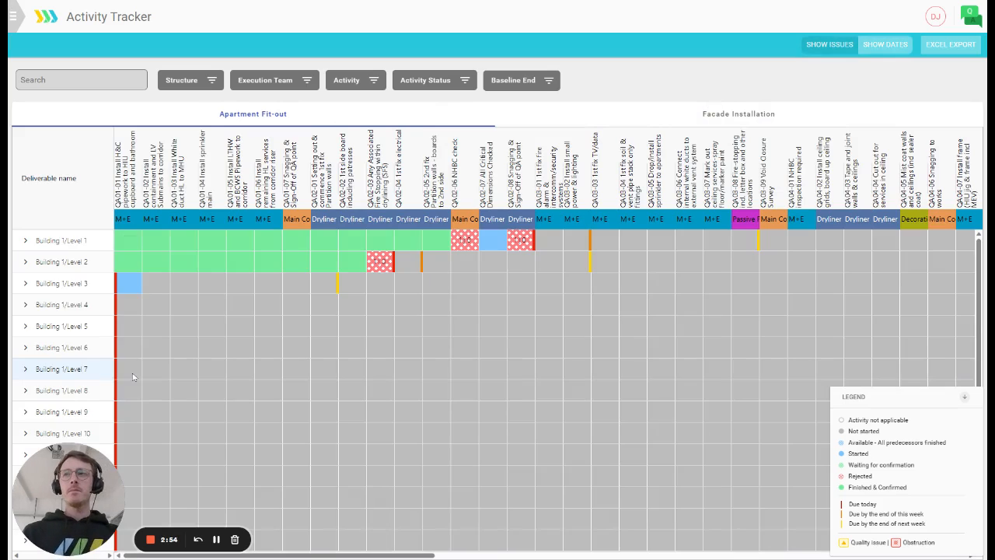
- Expand Building 1 Levels 1 and 2 into apartment rows and look through them
left_click(25, 239)
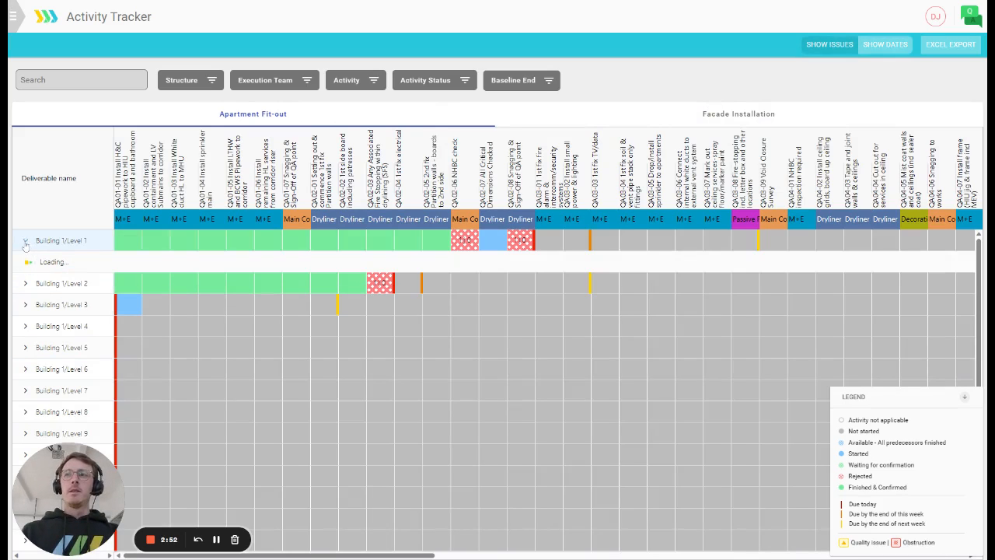
left_click(25, 240)
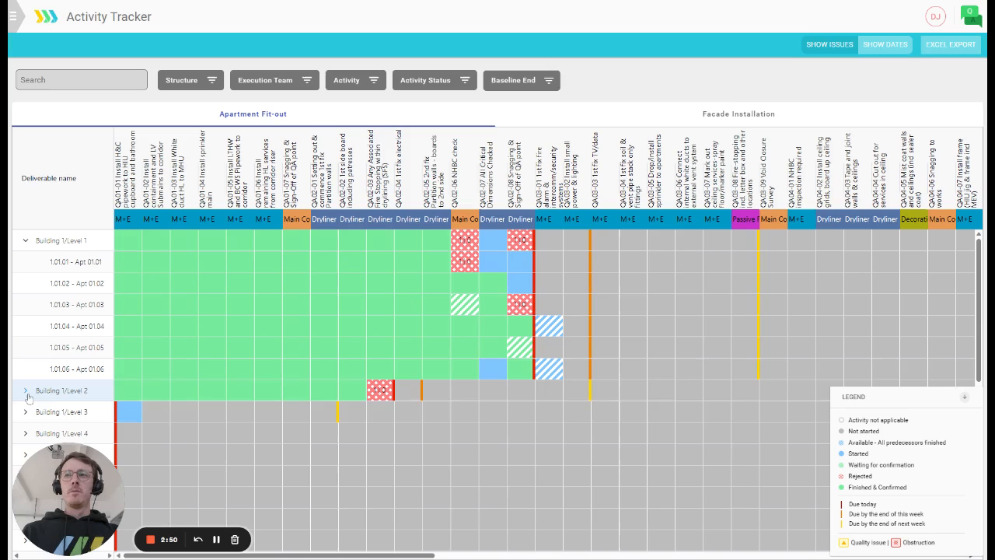
left_click(28, 390)
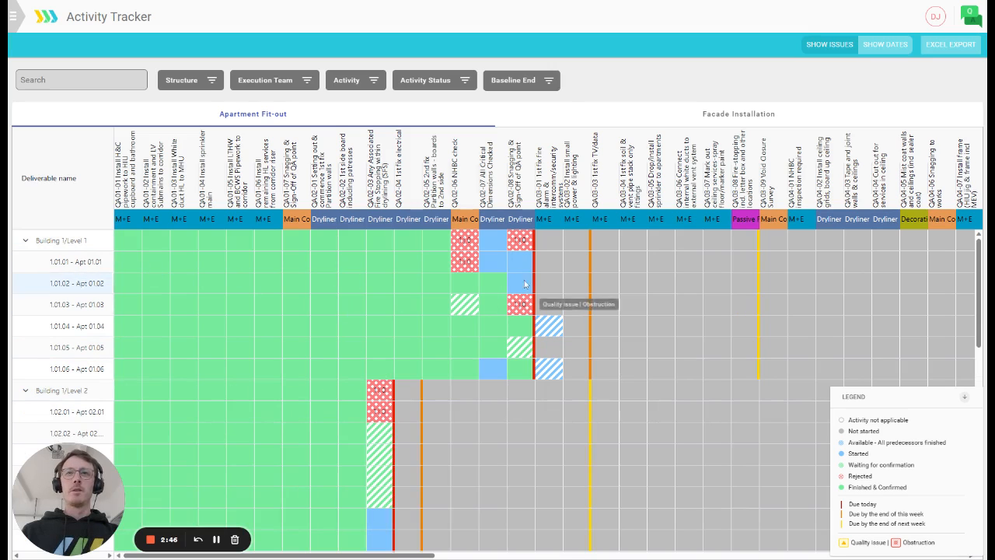
scroll("down", 3)
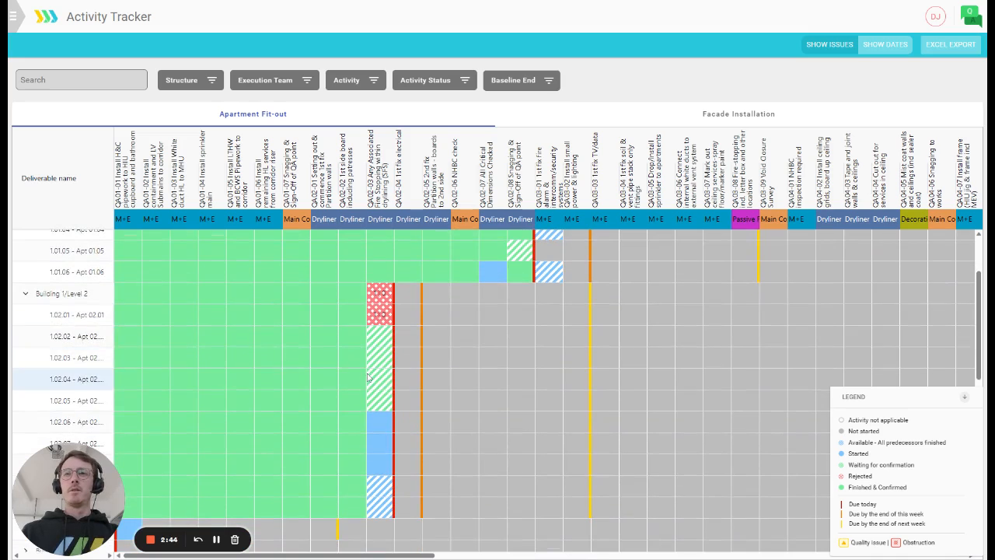
scroll("down", 3)
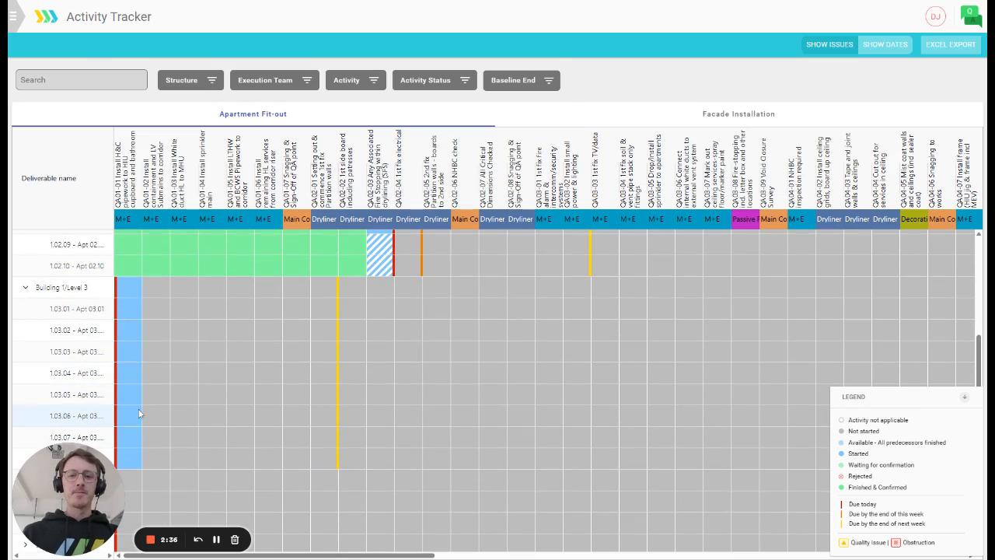
scroll("up", 3)
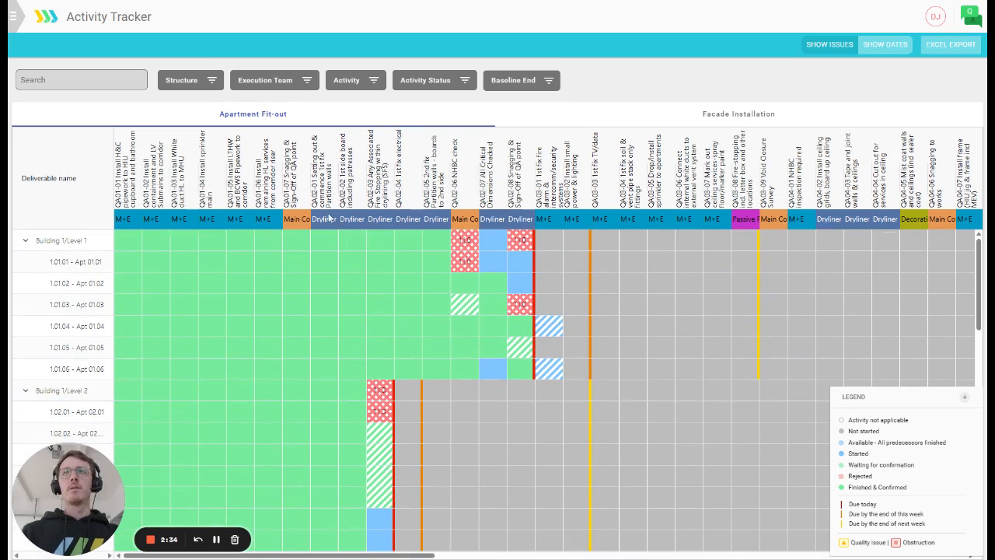
- Bring up the Execution Team filter choices
left_click(274, 81)
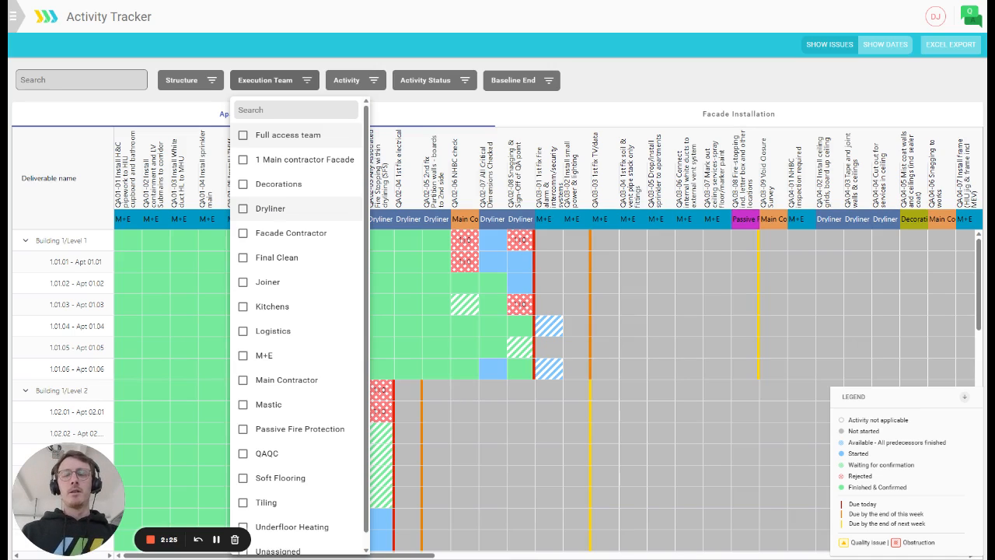
- Filter the grid to the Dryliner team, expand Level 1, and list the Activity Status choices
left_click(271, 208)
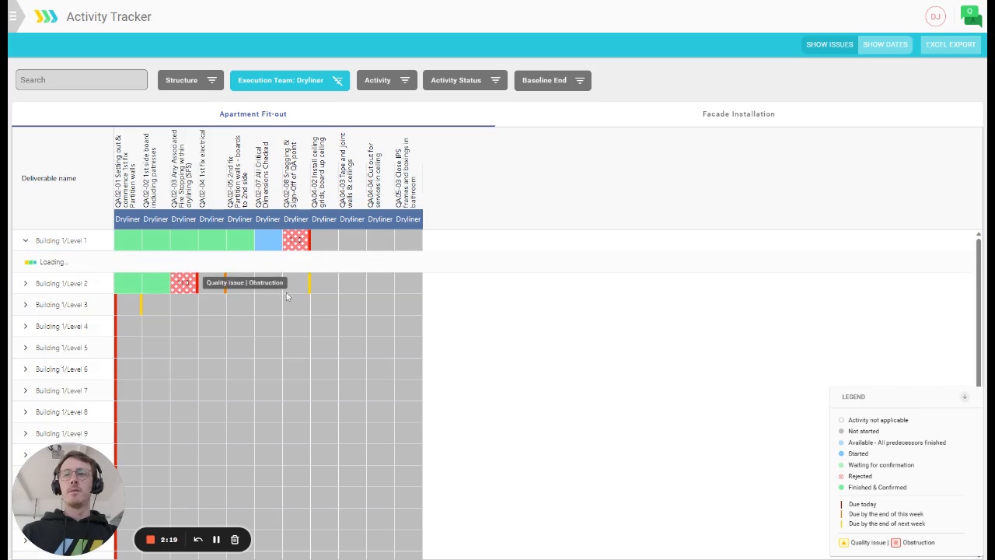
left_click(25, 239)
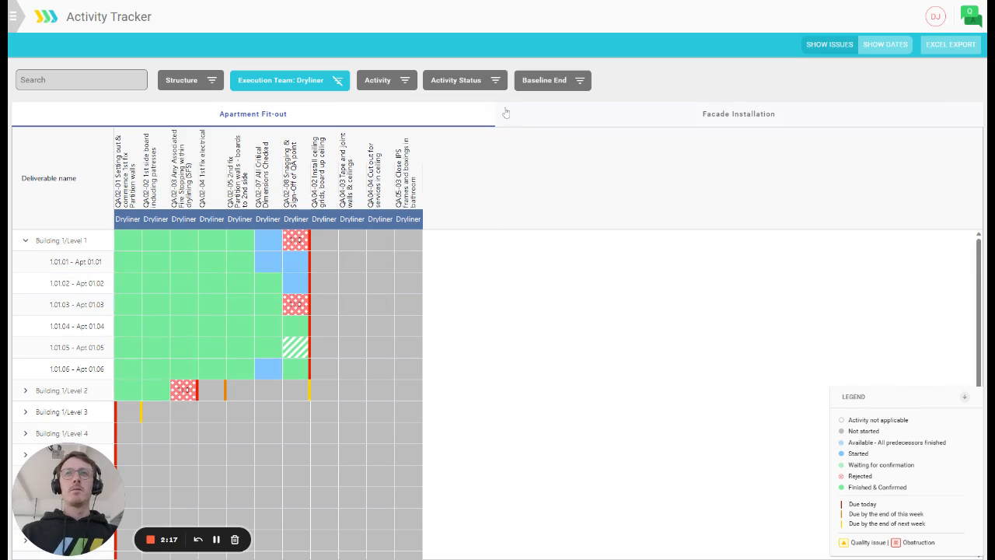
left_click(465, 80)
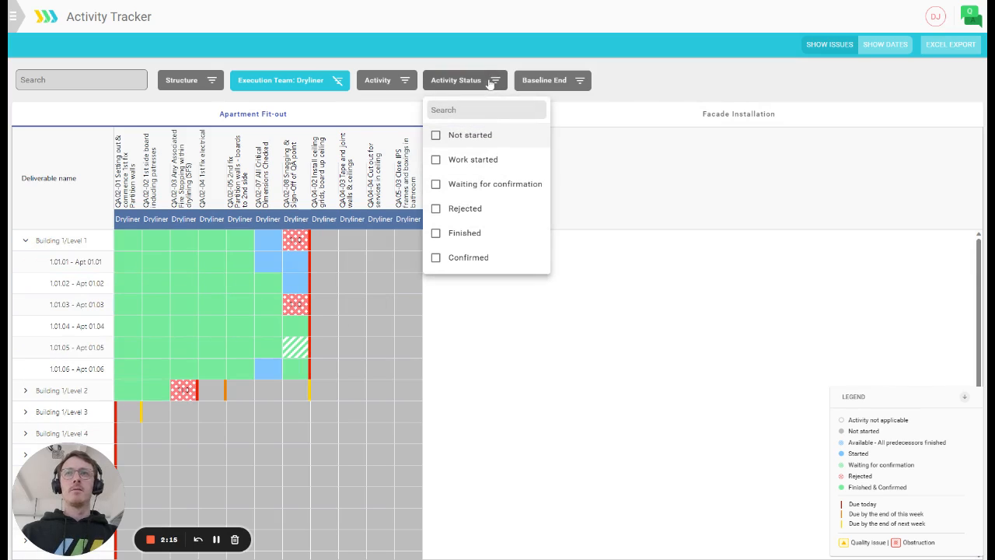
- Filter the Dryliner activities to Rejected status, leaving two Level 1 and Level 2 apartments
left_click(435, 209)
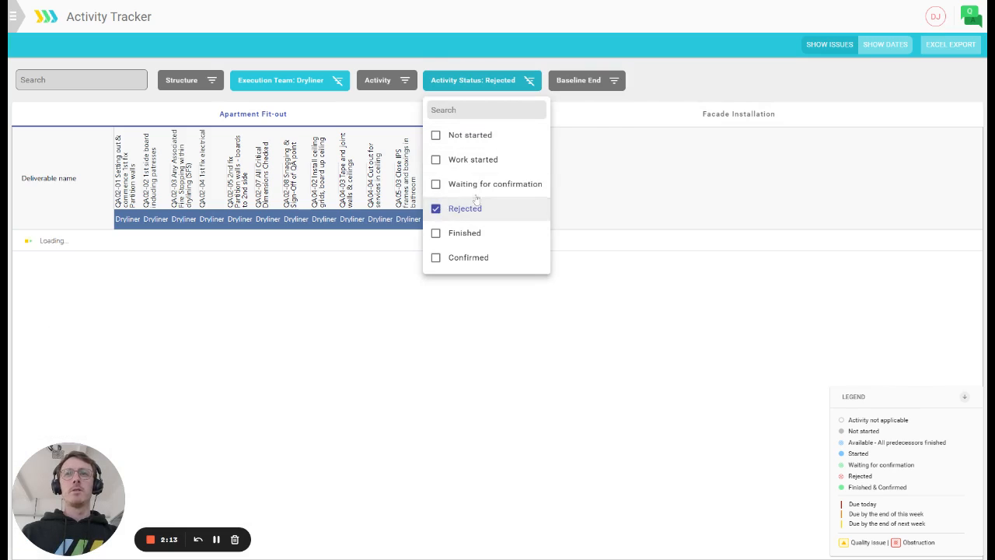
left_click(435, 208)
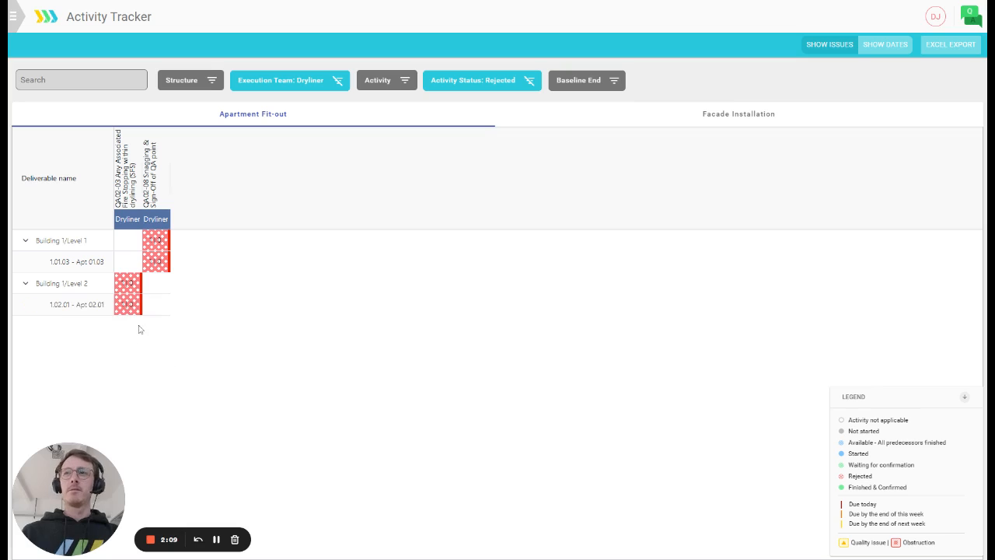
mouse_move(348, 300)
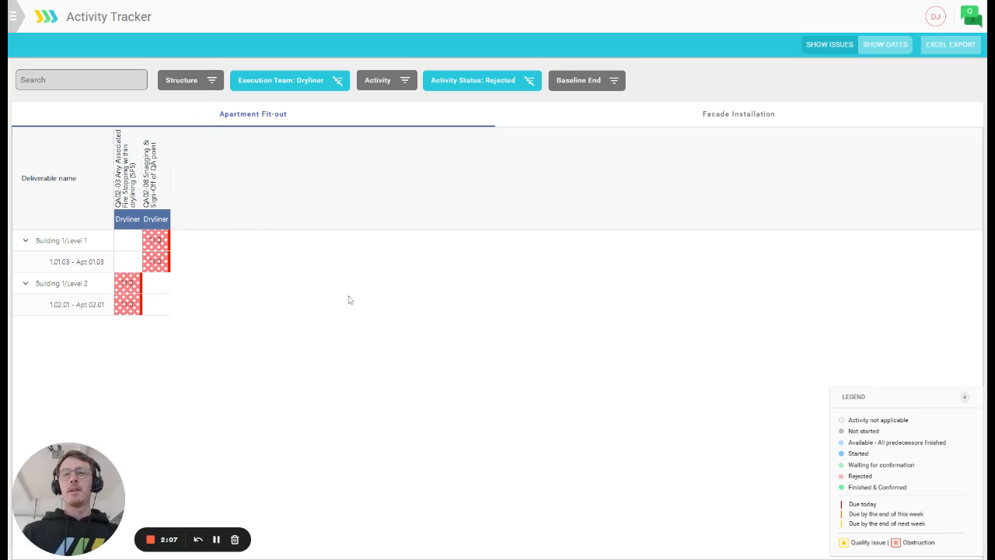
mouse_move(349, 301)
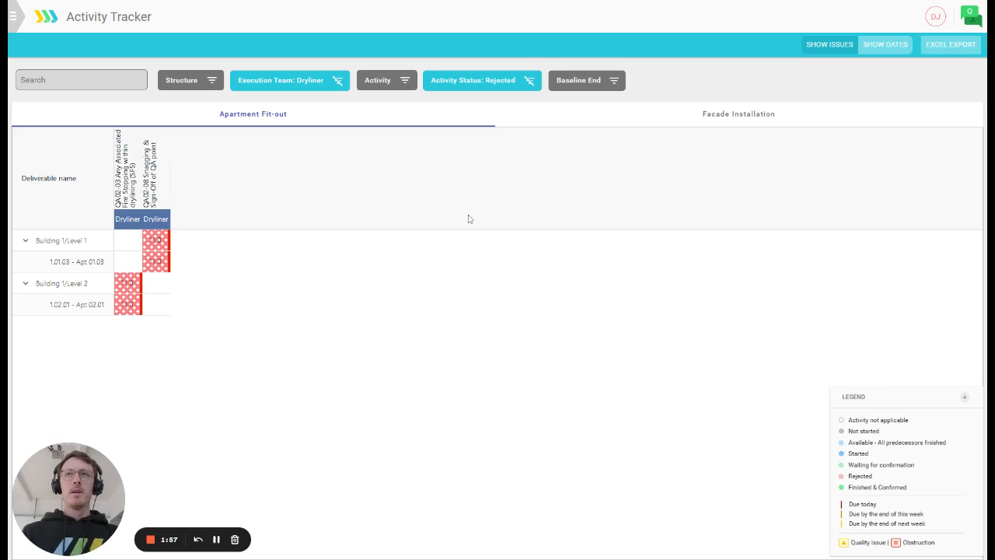
- Clear the Dryliner and Rejected filters so every trade's activities show again
left_click(337, 80)
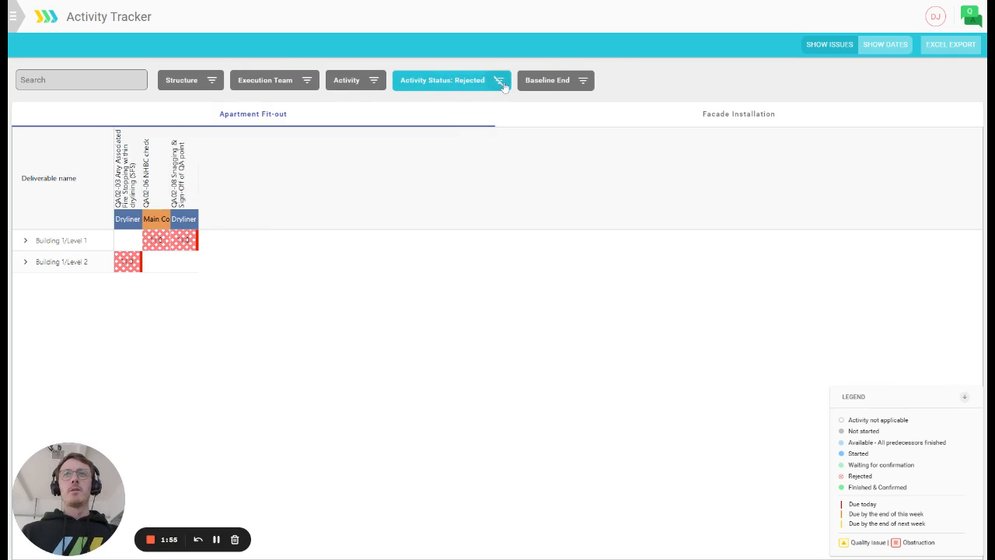
left_click(503, 81)
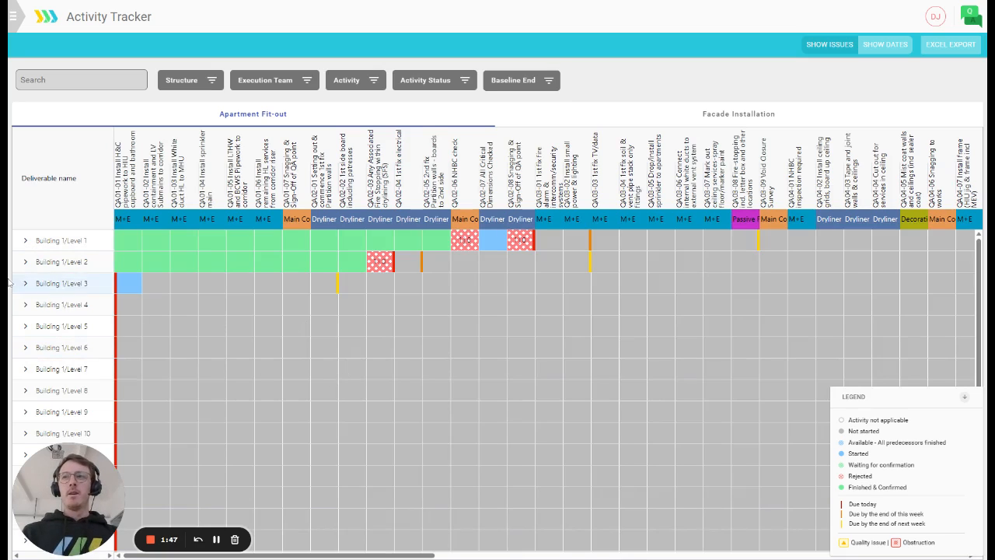
- Expand Building 1 Level 1 into apartment rows showing all trades' statuses
left_click(25, 240)
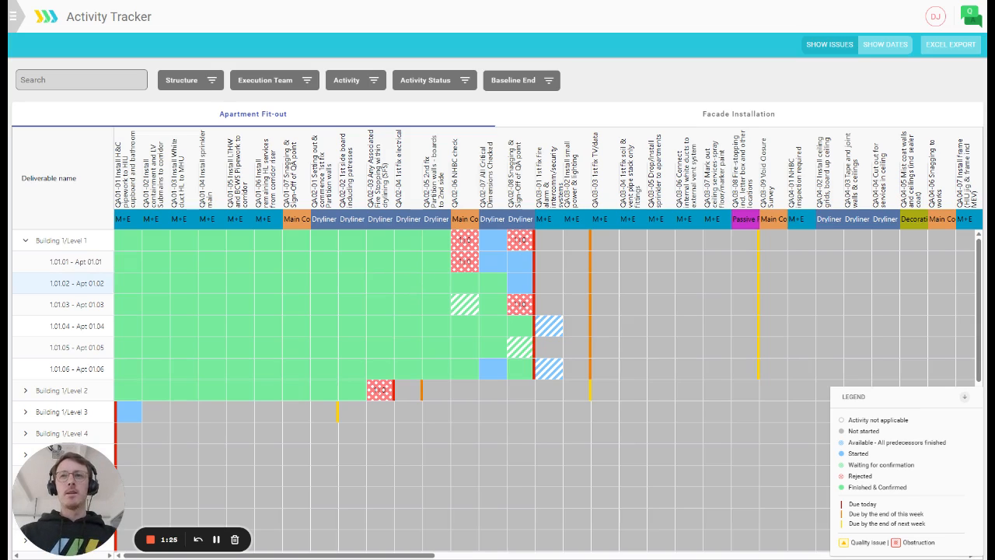
mouse_move(447, 290)
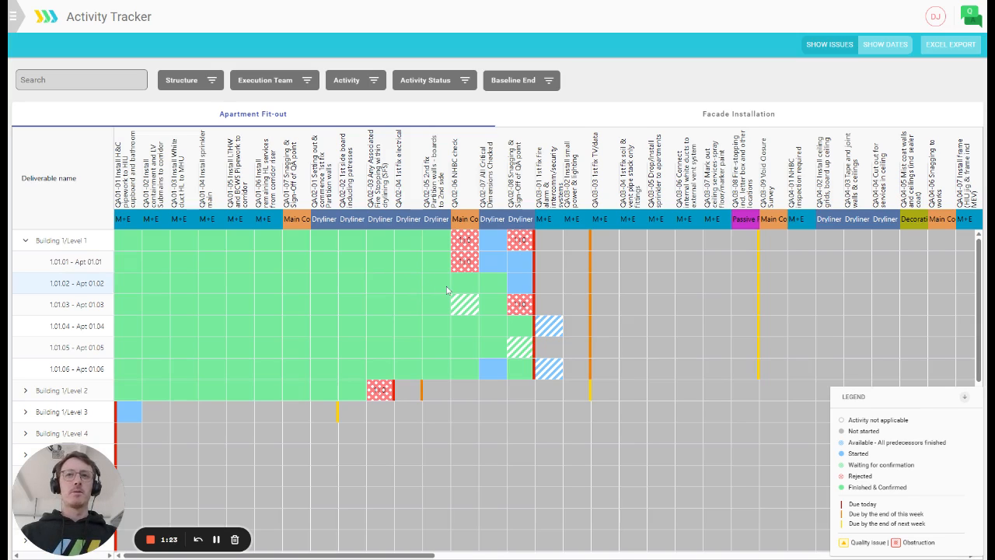